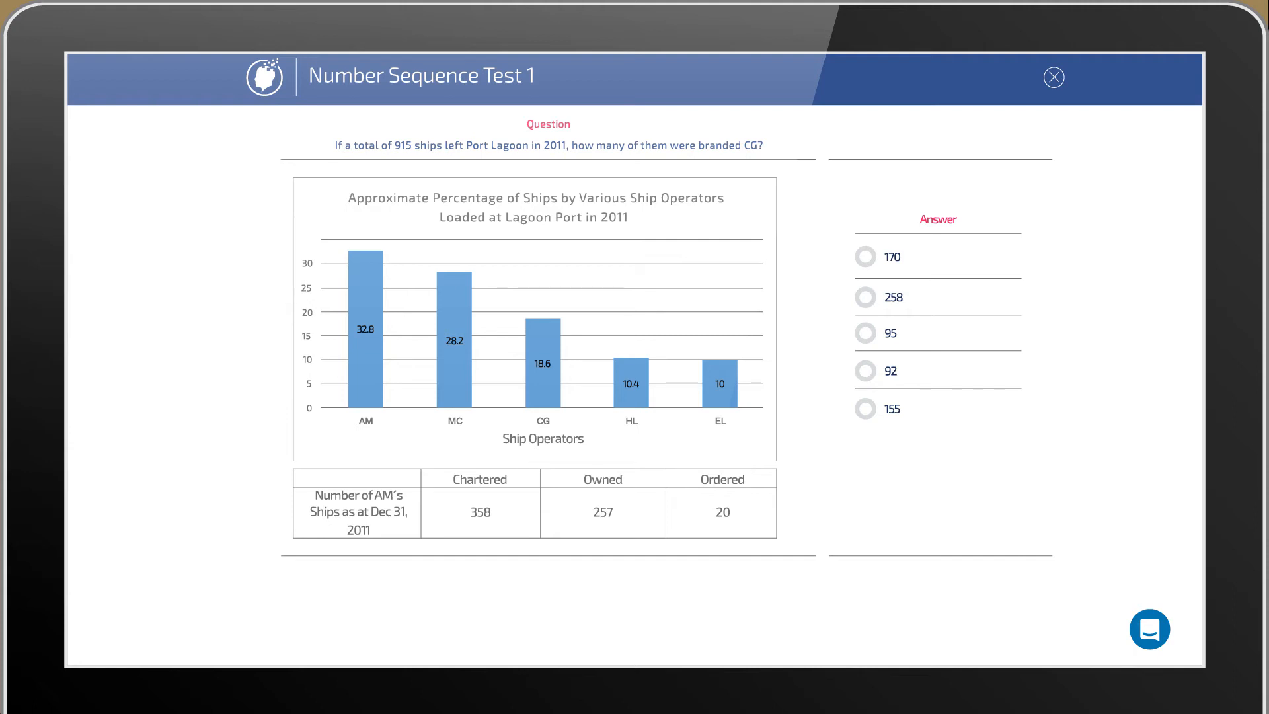
Step: Highlight the CG bar to reveal the 18.6% of 915 explanation and select 170 as the answer
{"action": "left_click", "coordinate": [542, 362]}
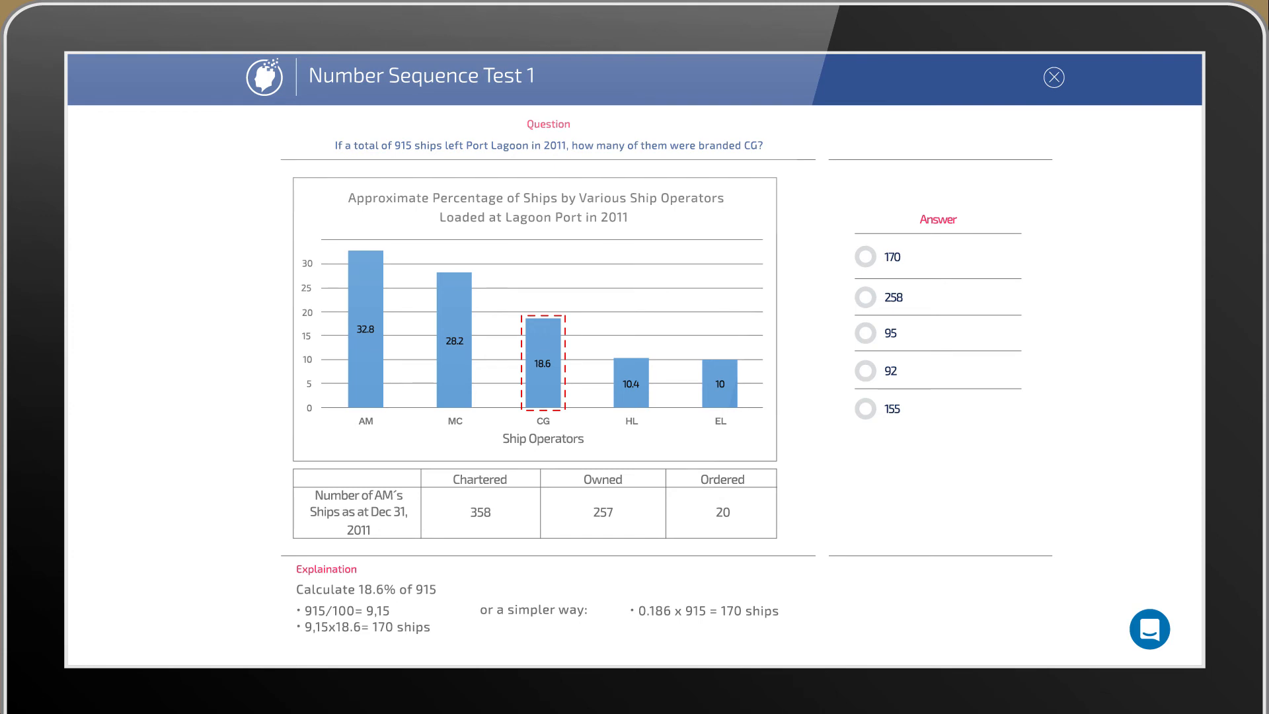
{"action": "left_click", "coordinate": [864, 257]}
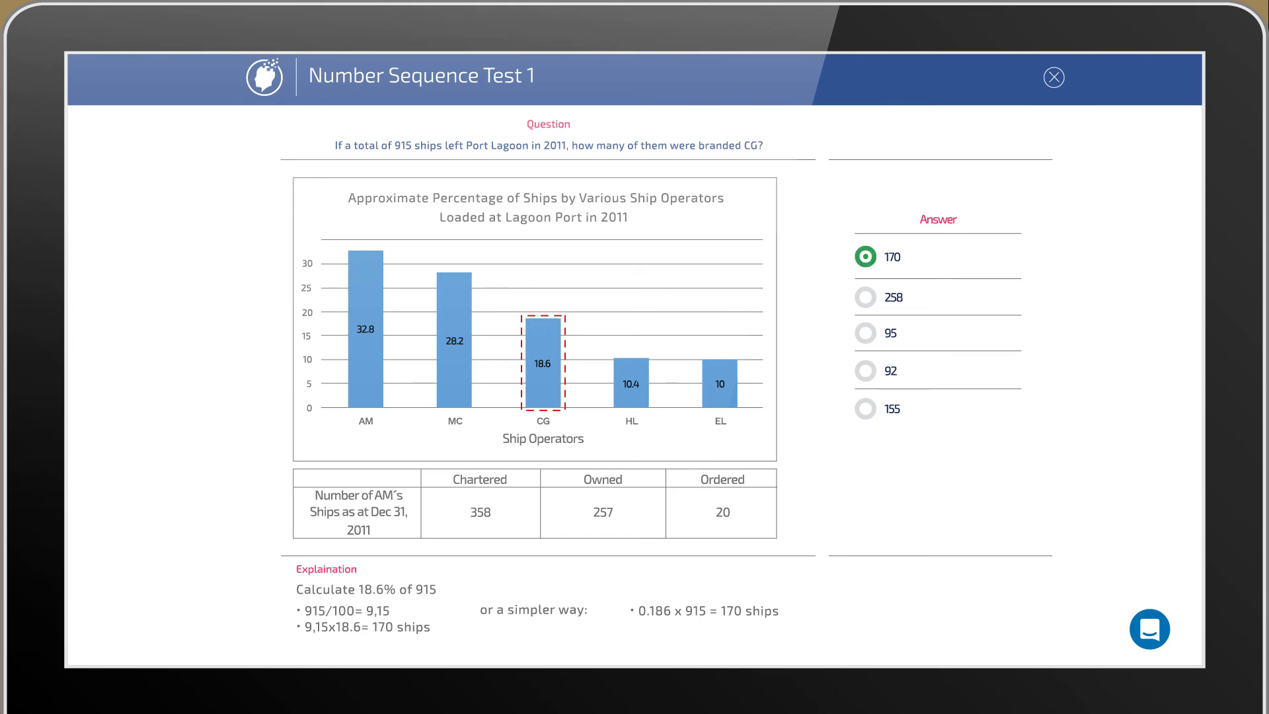